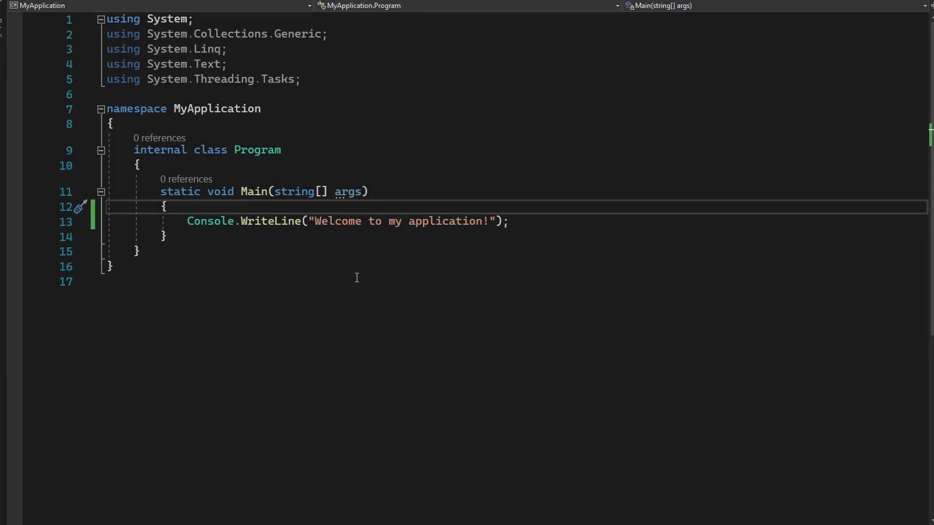
{"action": "mouse_move", "coordinate": [246, 231]}
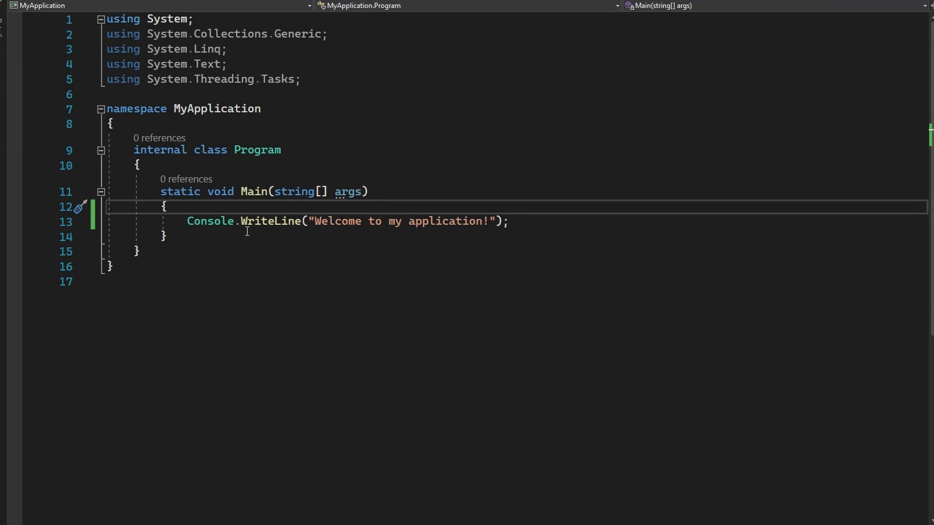
{"action": "mouse_move", "coordinate": [707, 251]}
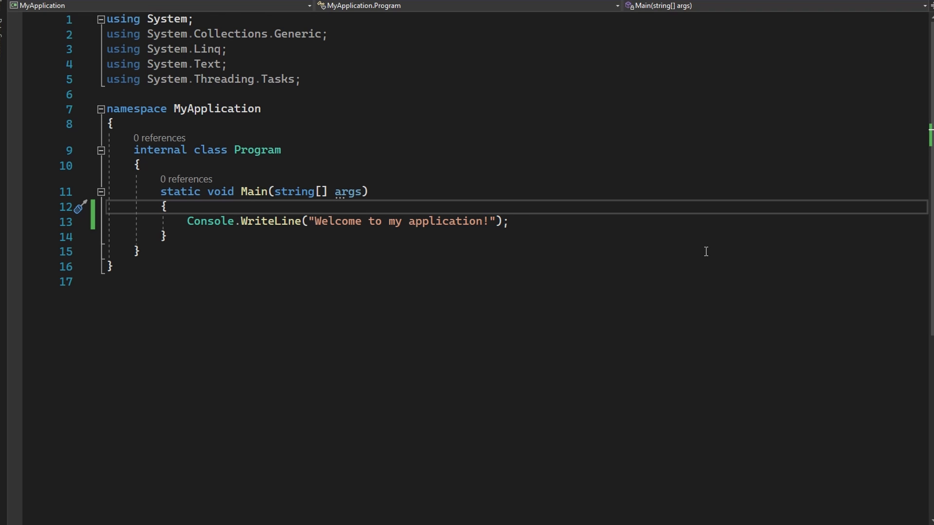
{"action": "mouse_move", "coordinate": [723, 256]}
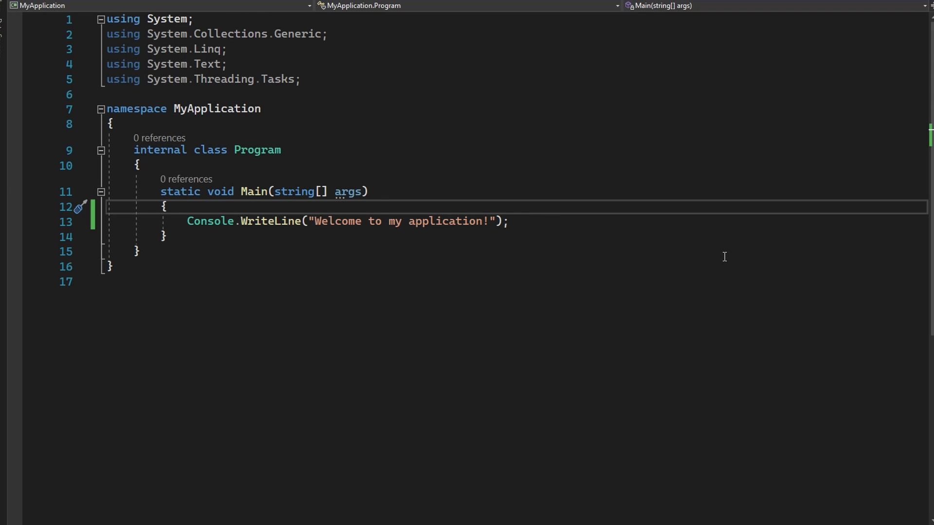
{"action": "mouse_move", "coordinate": [884, 163]}
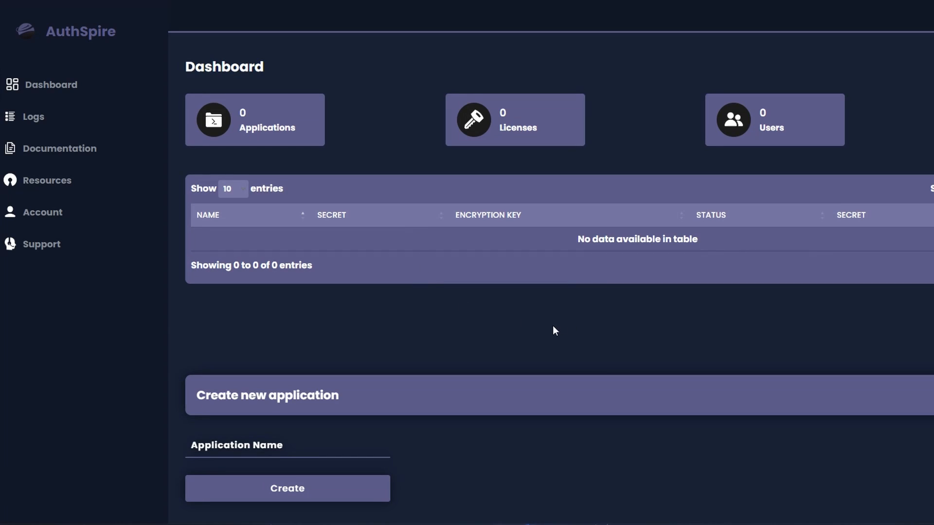
Step: Create an AuthSpire application named myapplication and dismiss the success message
{"action": "type", "text": "my"}
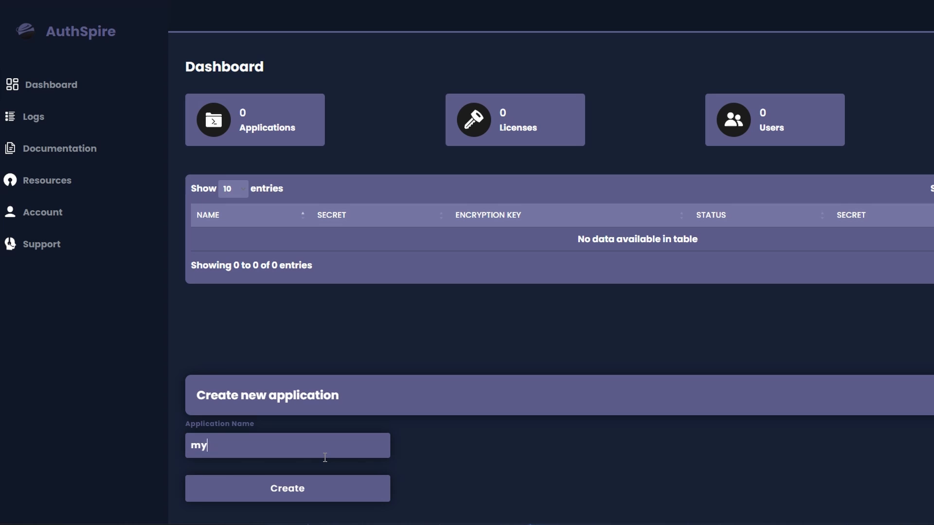
{"action": "type", "text": "application"}
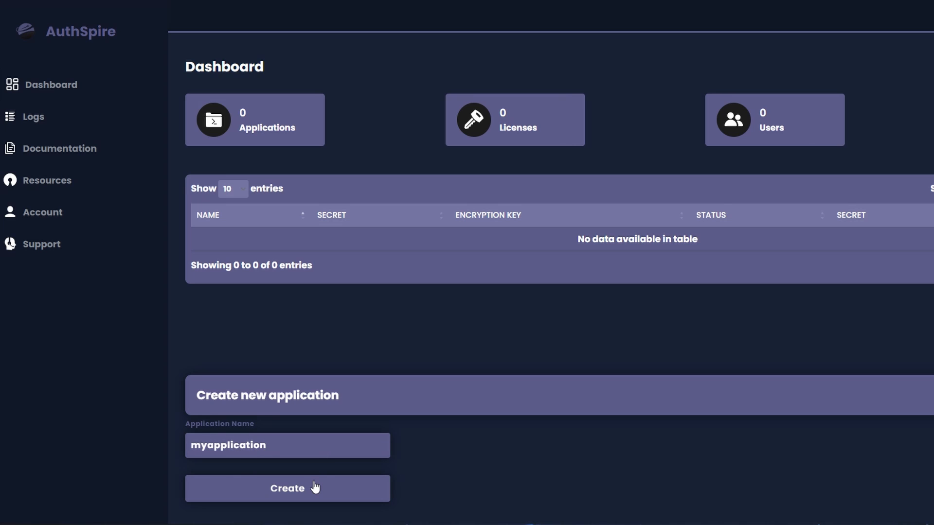
{"action": "mouse_move", "coordinate": [662, 381]}
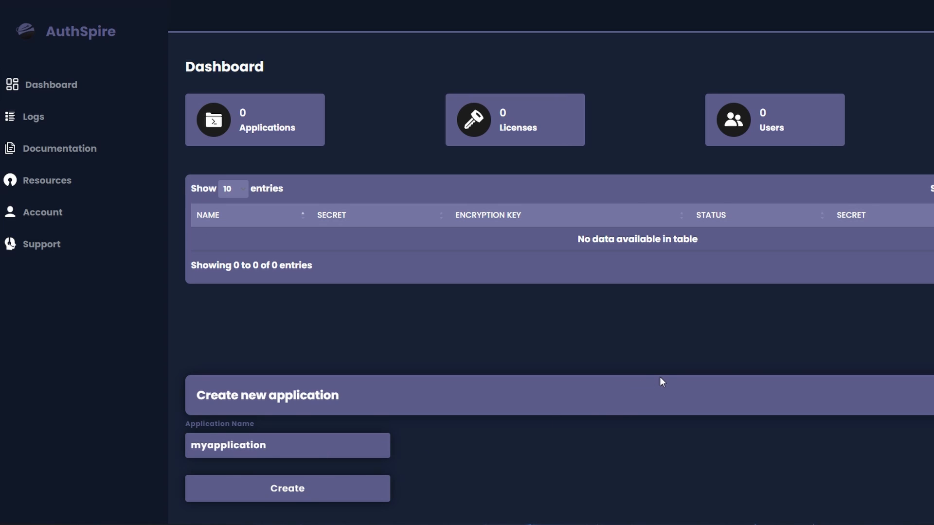
{"action": "left_click", "coordinate": [287, 487]}
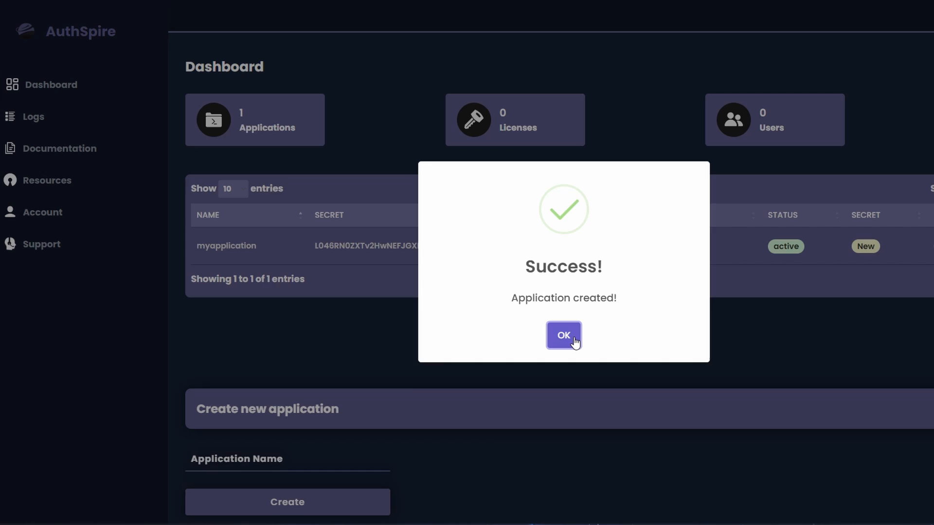
{"action": "left_click", "coordinate": [564, 335]}
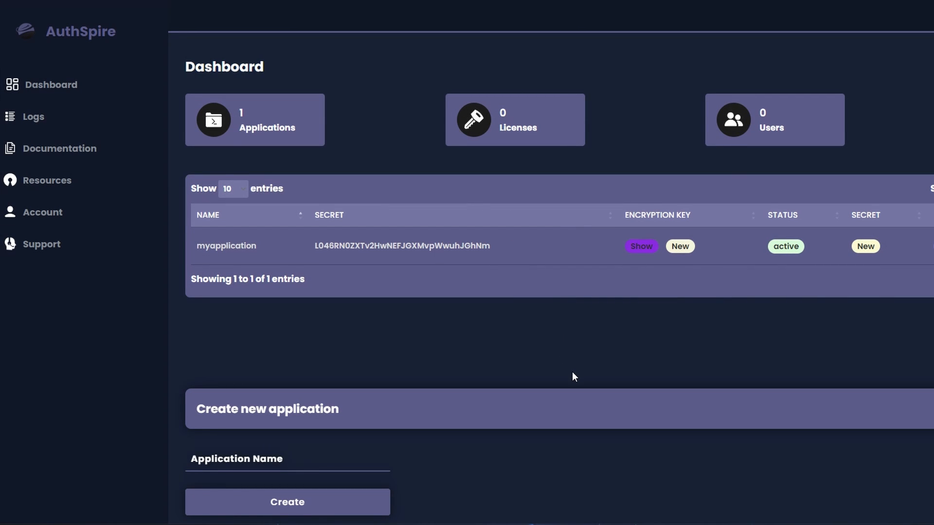
{"action": "mouse_move", "coordinate": [436, 302]}
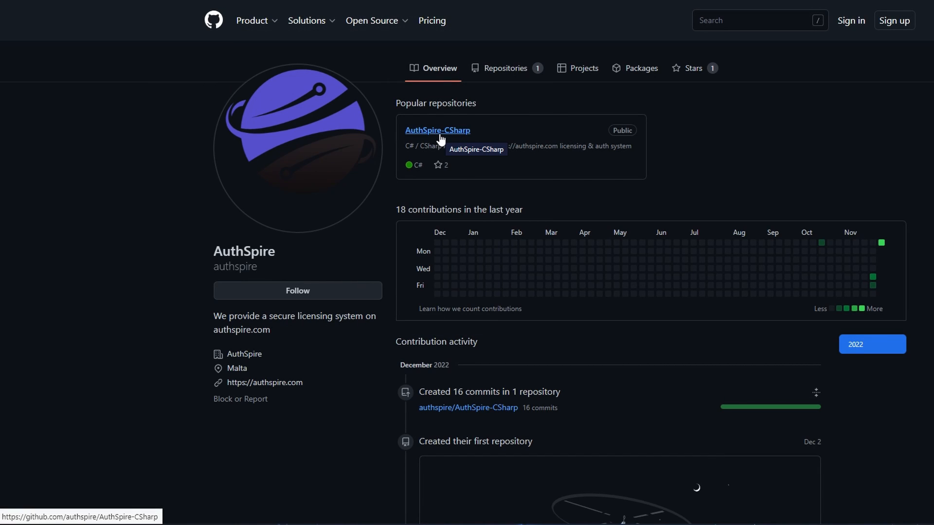
{"action": "mouse_move", "coordinate": [440, 137]}
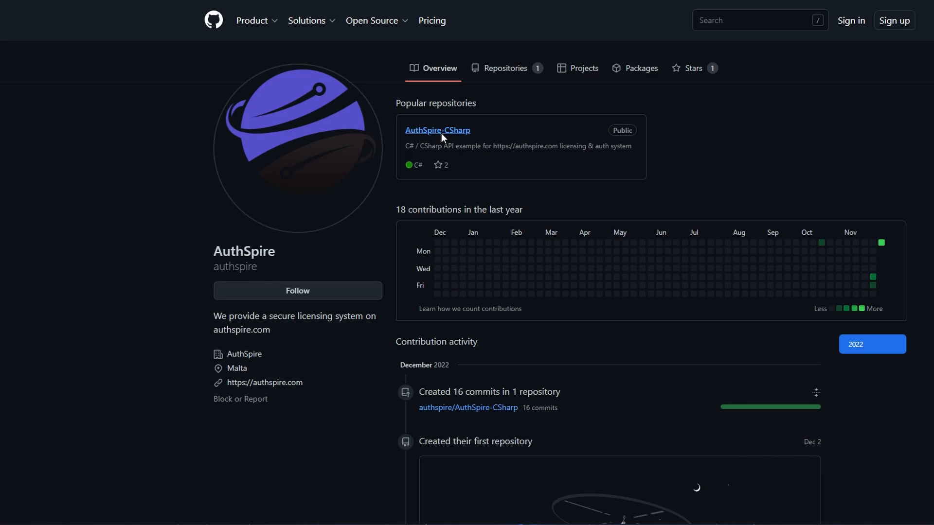
Step: Navigate the AuthSpire-CSharp repository to API.cs and view its source code
{"action": "left_click", "coordinate": [437, 129]}
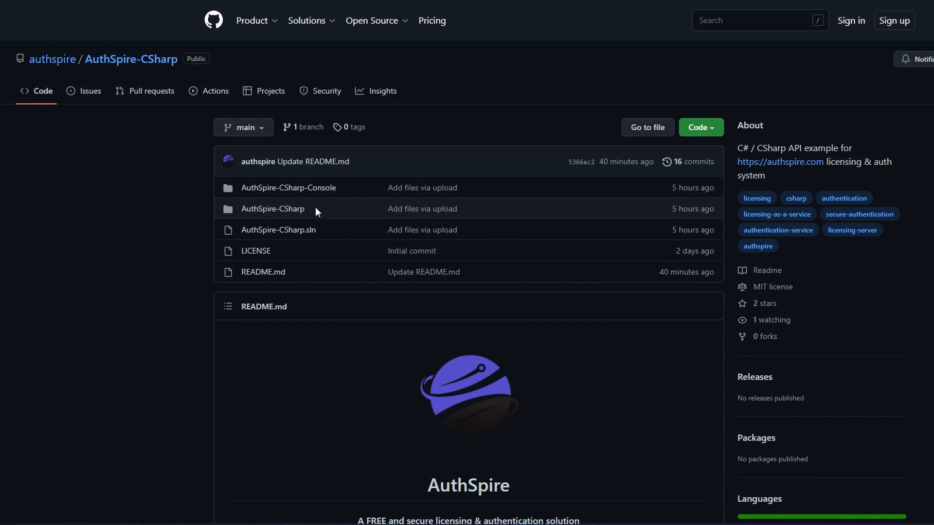
{"action": "left_click", "coordinate": [272, 208]}
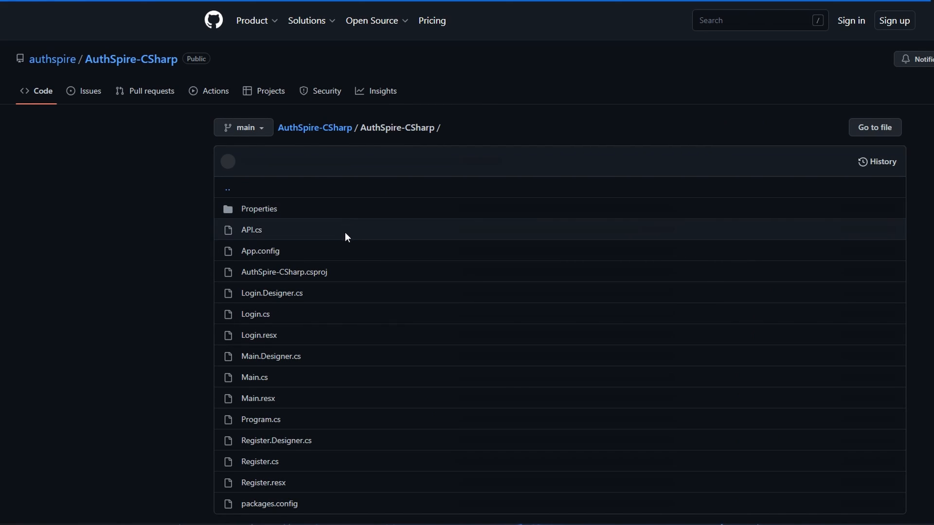
{"action": "mouse_move", "coordinate": [251, 229]}
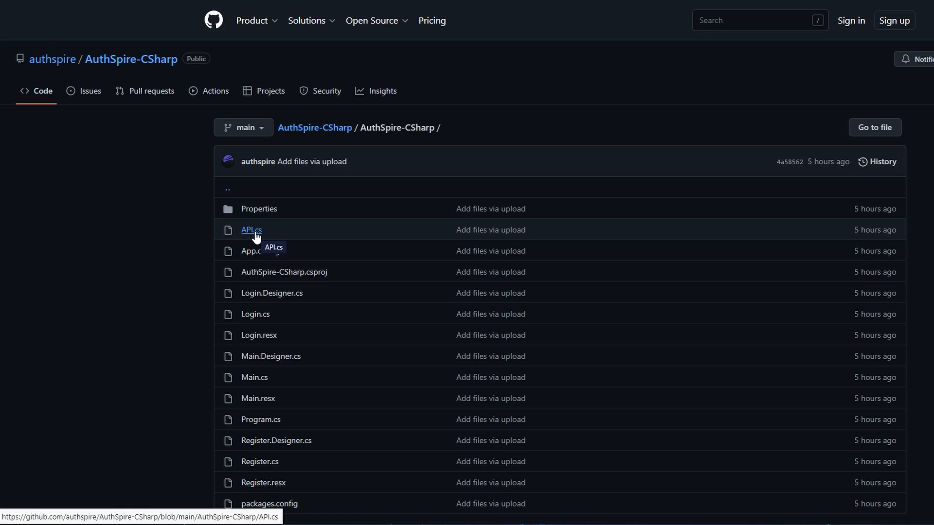
{"action": "left_click", "coordinate": [251, 230]}
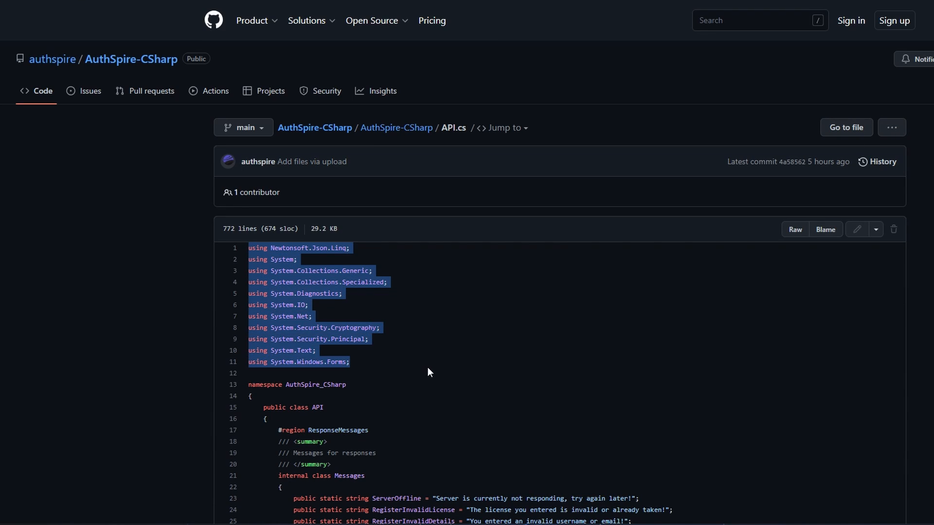
{"action": "scroll", "scroll_direction": "down", "scroll_amount": 3}
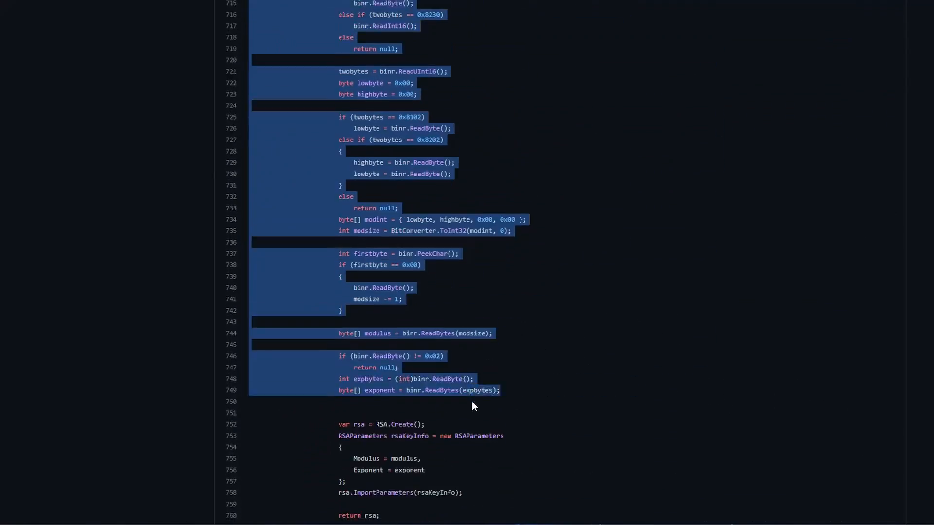
Step: Add a new class file named API to the MyApplication project via Solution Explorer
{"action": "right_click", "coordinate": [399, 365]}
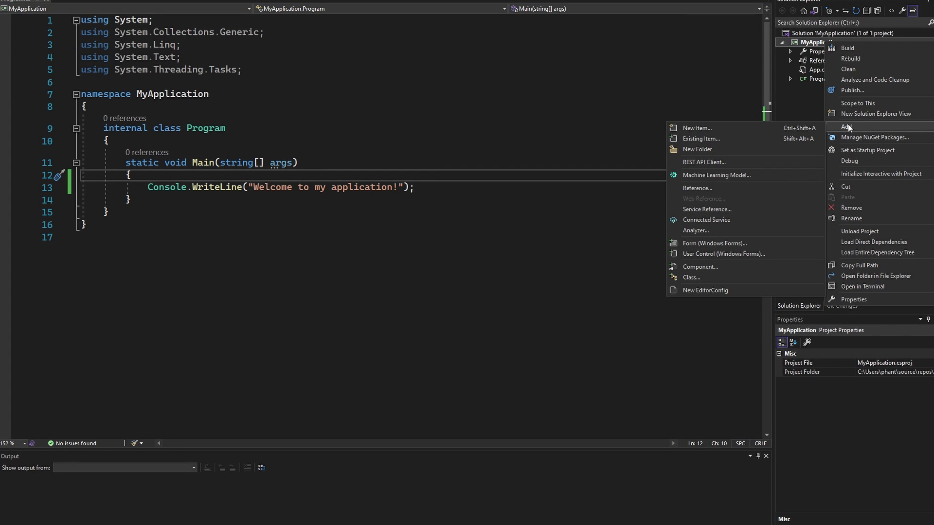
{"action": "left_click", "coordinate": [696, 128]}
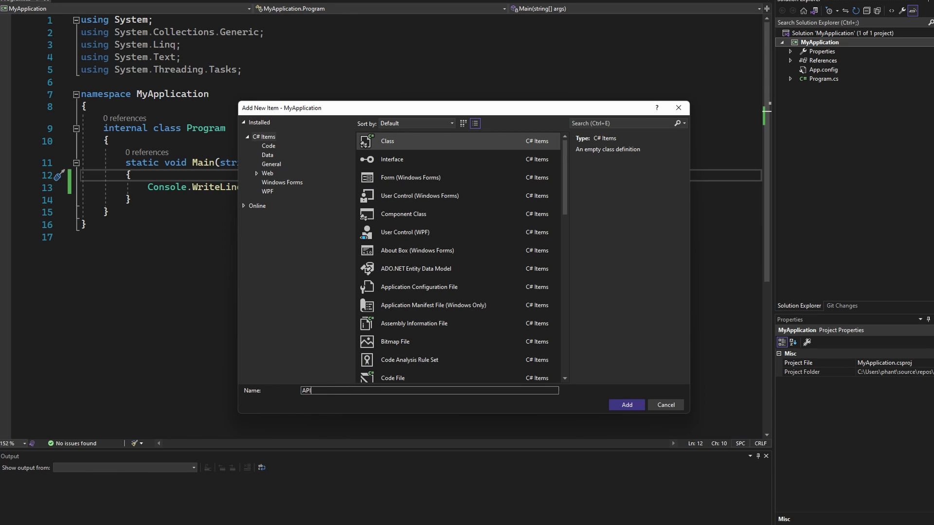
{"action": "left_click", "coordinate": [625, 405]}
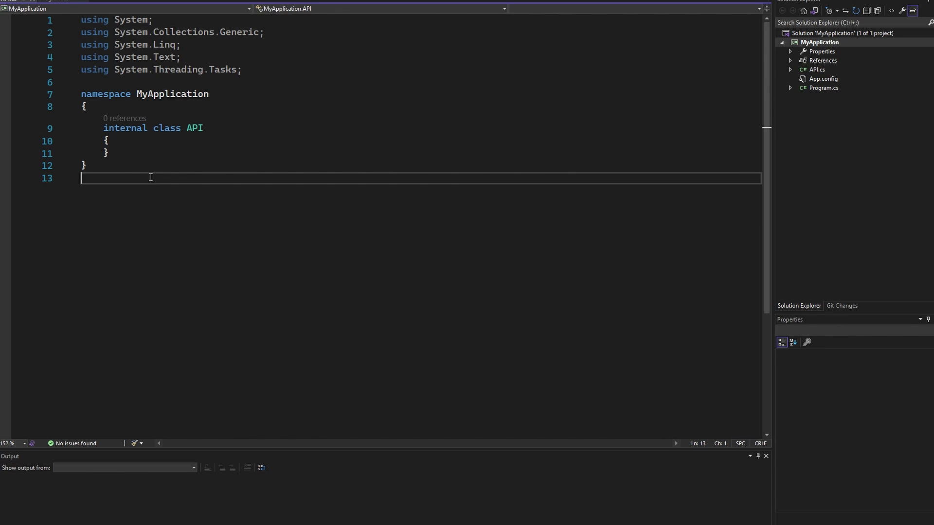
{"action": "left_click", "coordinate": [107, 153]}
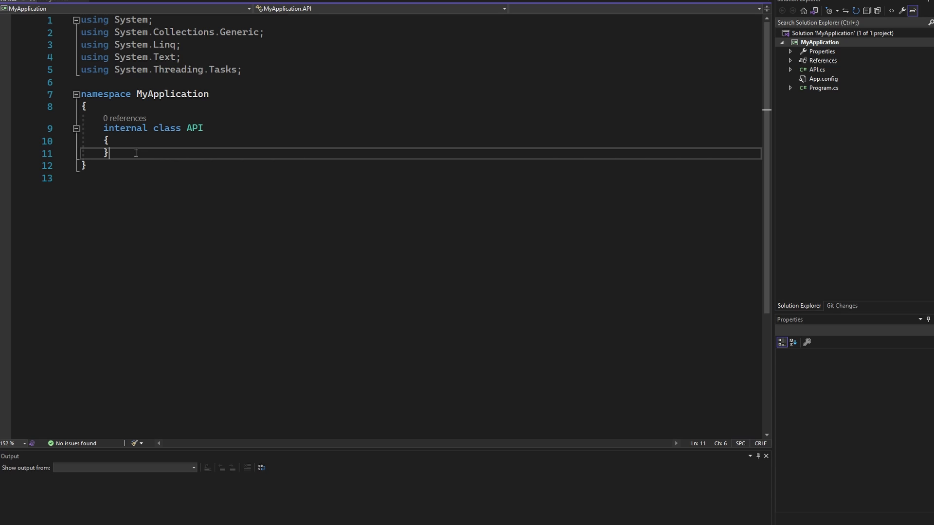
Step: Paste the AuthSpire API code into API.cs and rename namespace AuthSpire_CSharp to MyApplication
{"action": "key", "text": "ctrl+a"}
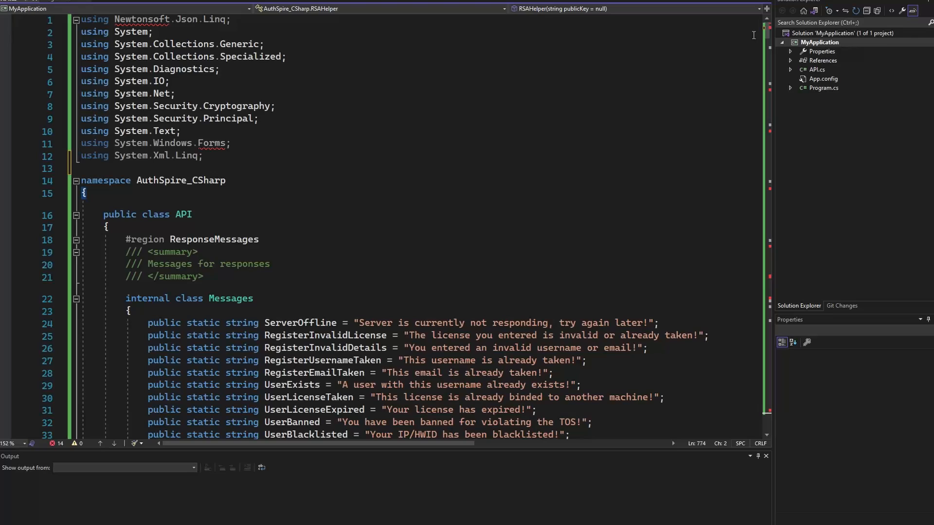
{"action": "double_click", "coordinate": [181, 179]}
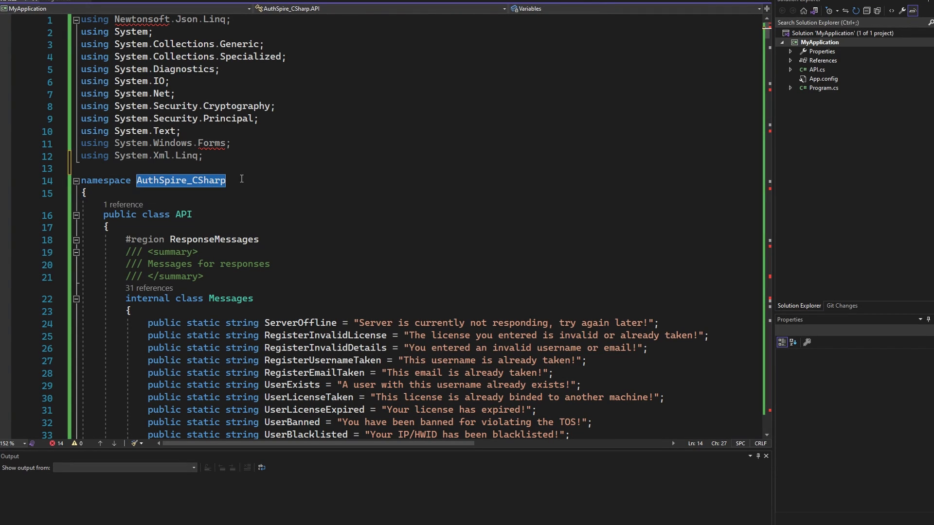
{"action": "type", "text": "MyApplication"}
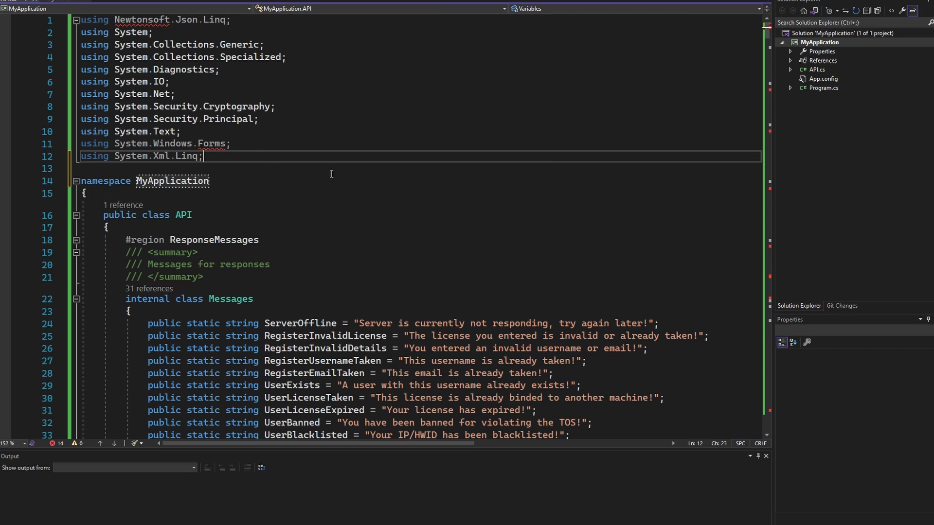
{"action": "scroll", "scroll_direction": "down", "scroll_amount": 3}
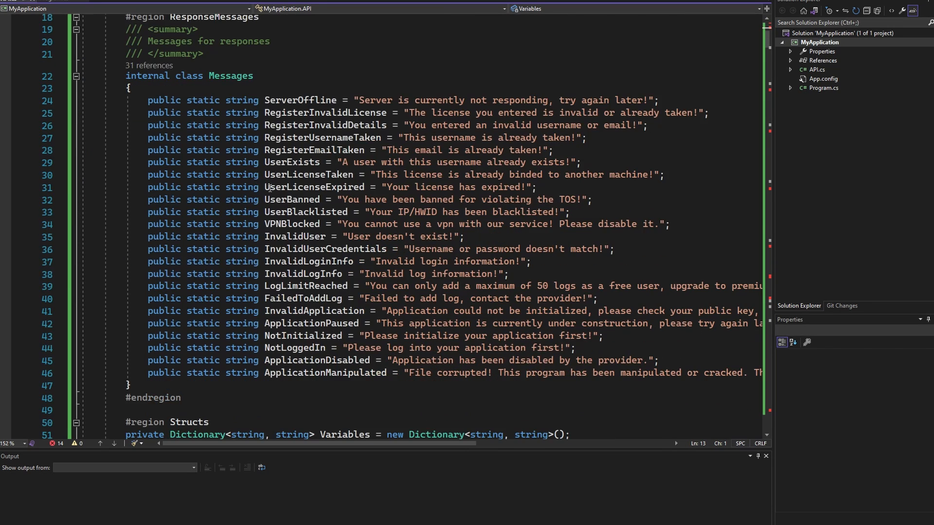
{"action": "scroll", "scroll_direction": "down", "scroll_amount": 3}
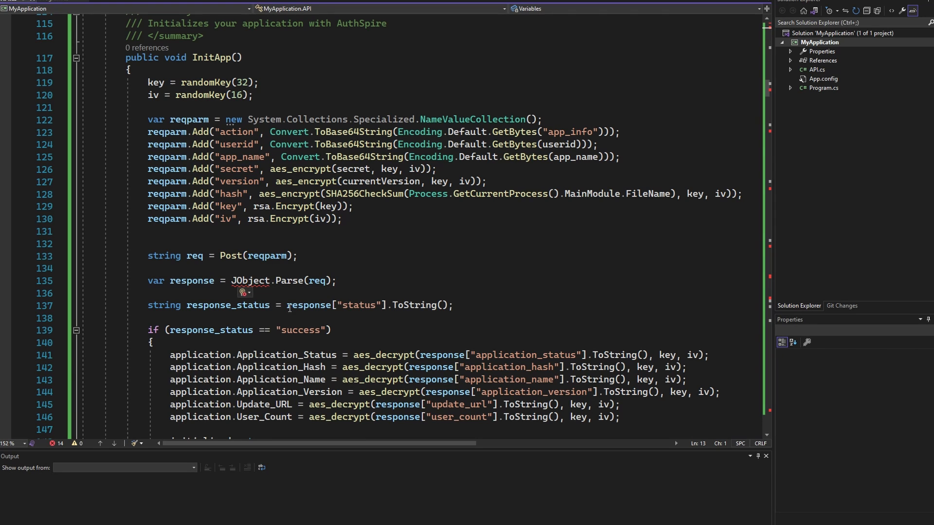
{"action": "mouse_move", "coordinate": [376, 434]}
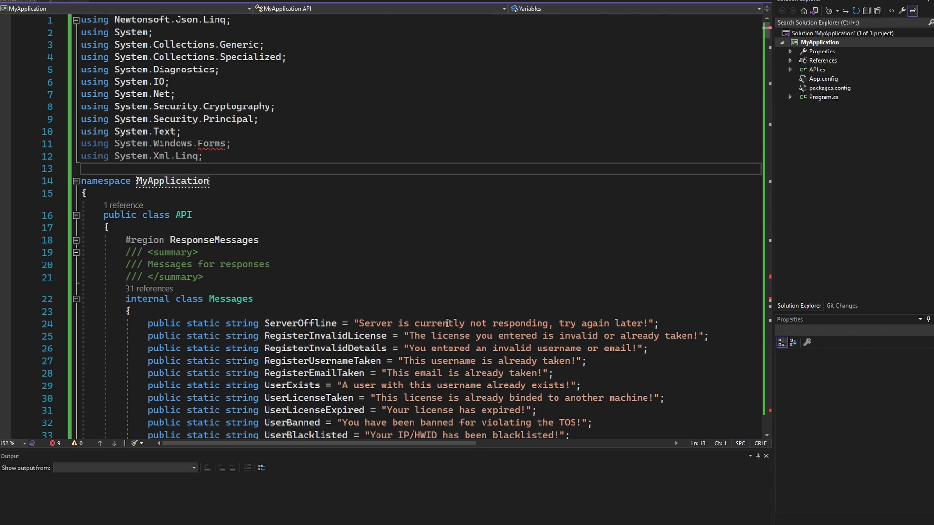
Step: Fix the DialogResult error by importing System.Windows.Forms so no issues remain
{"action": "scroll", "scroll_direction": "down", "scroll_amount": 3}
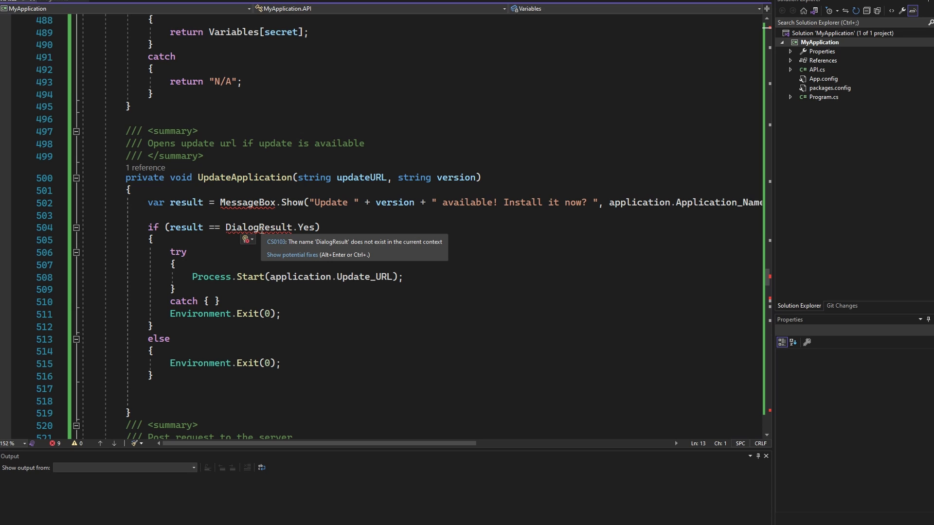
{"action": "left_click", "coordinate": [245, 239]}
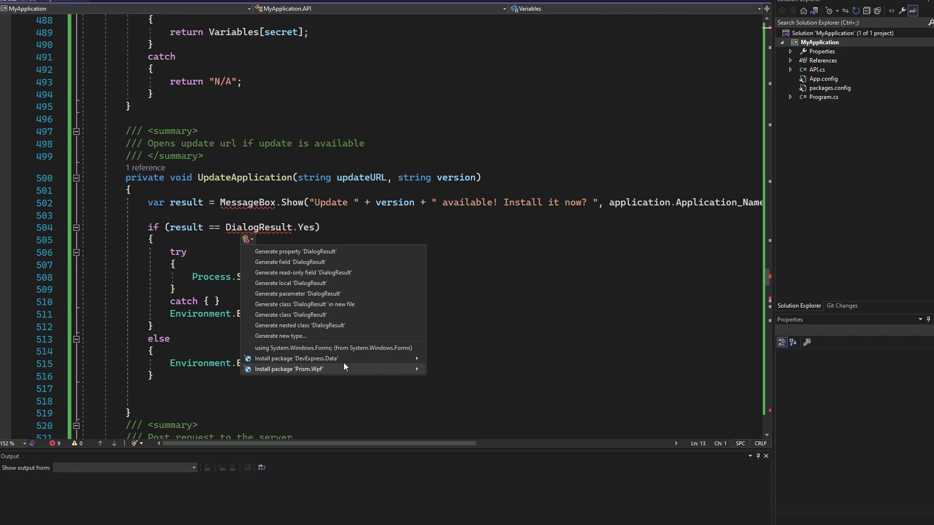
{"action": "mouse_move", "coordinate": [339, 352]}
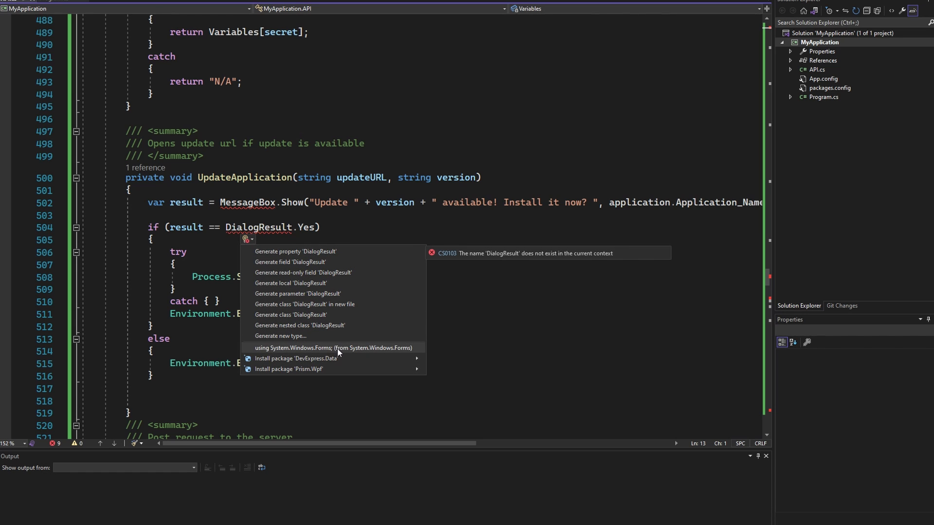
{"action": "left_click", "coordinate": [334, 348]}
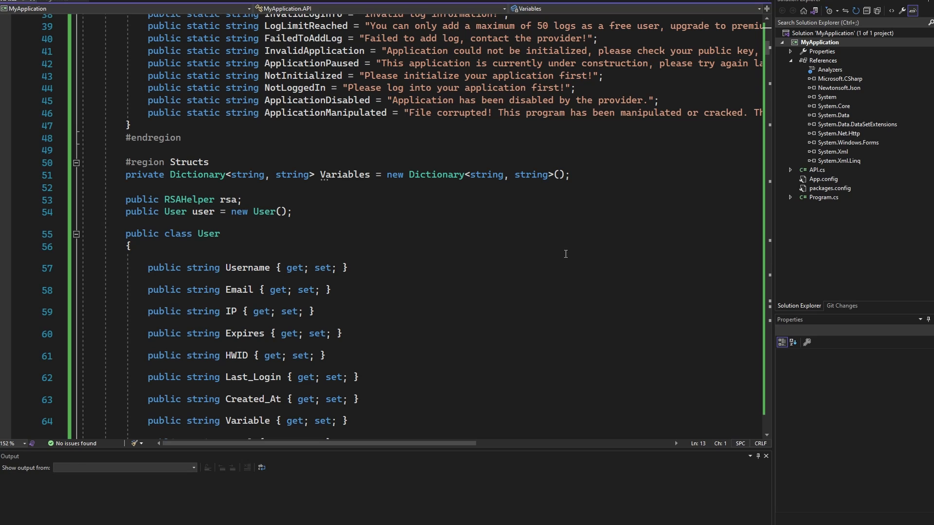
{"action": "left_click", "coordinate": [824, 198]}
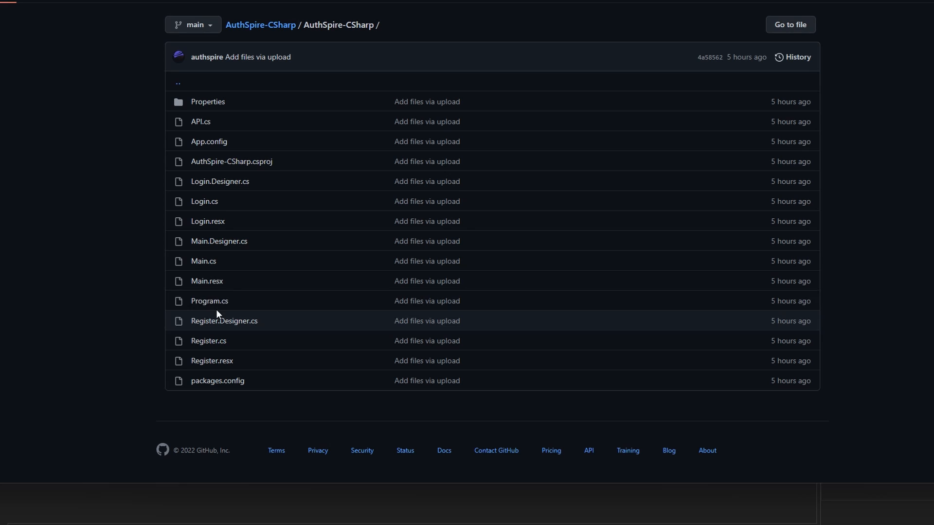
Step: View the example Program.cs showing the AuthSpire API initialization
{"action": "left_click", "coordinate": [209, 301]}
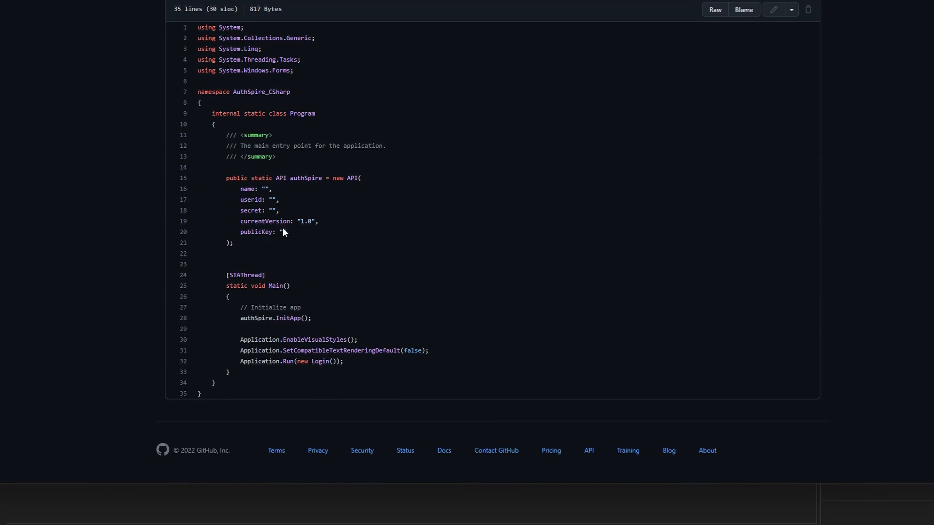
{"action": "mouse_move", "coordinate": [243, 246]}
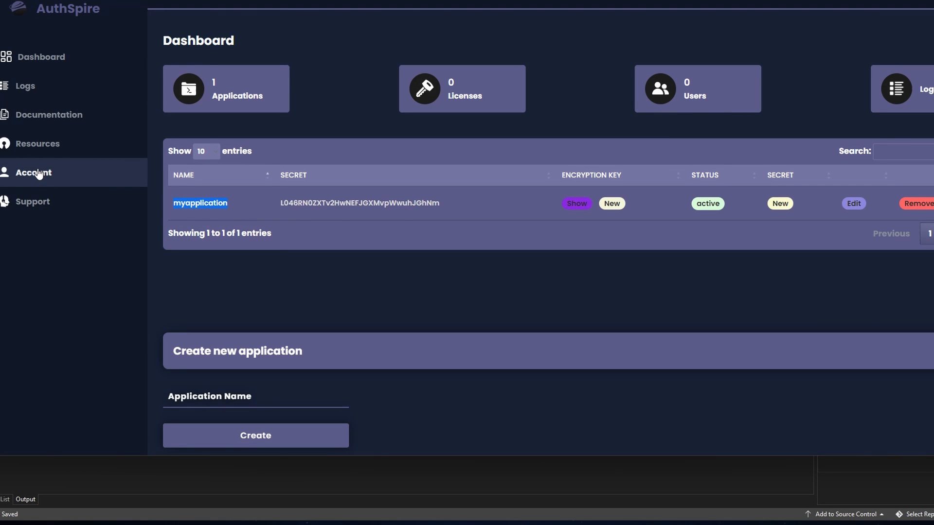
{"action": "left_click", "coordinate": [33, 173]}
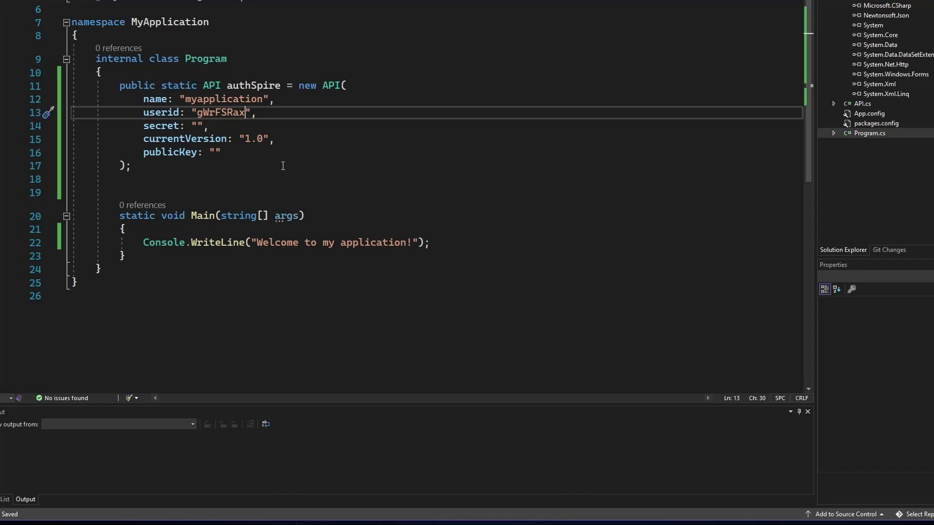
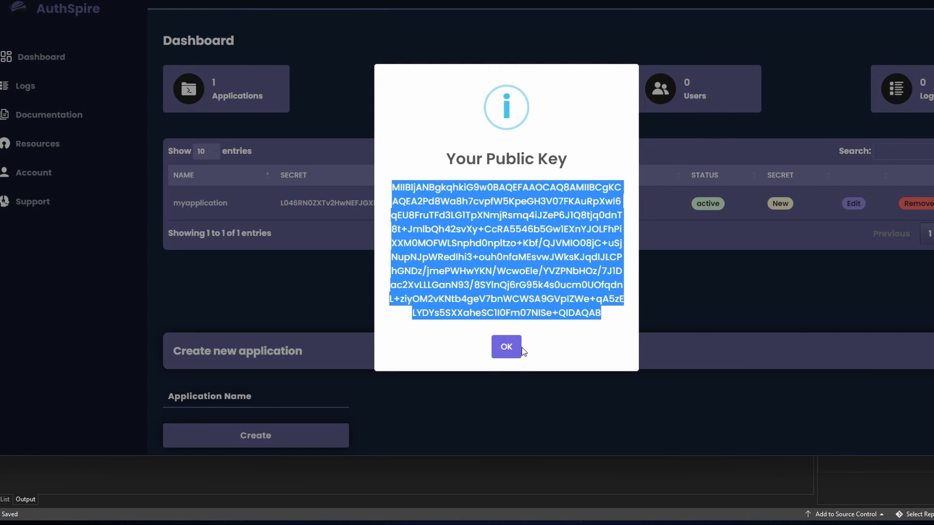
{"action": "left_click", "coordinate": [506, 346]}
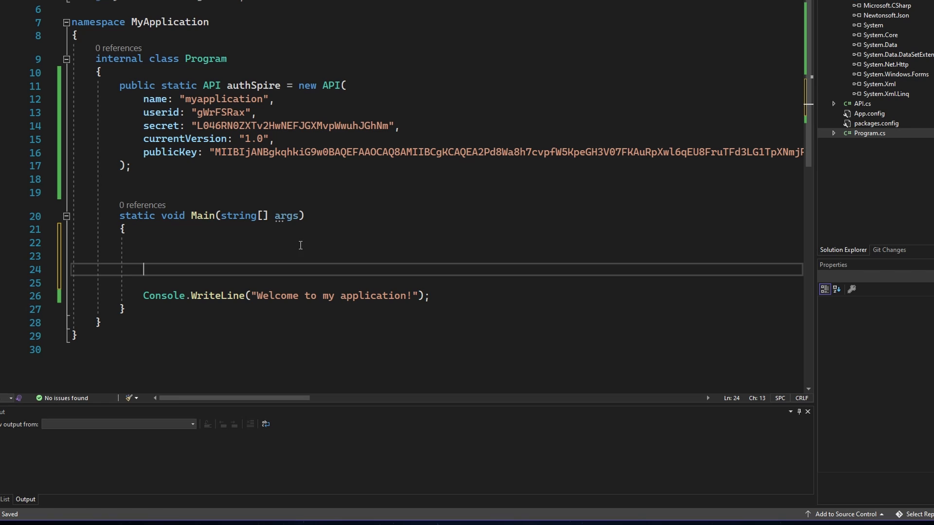
Step: Add authSpire.InitApp() and Console.Read() to Main and run the app once
{"action": "type", "text": "a"}
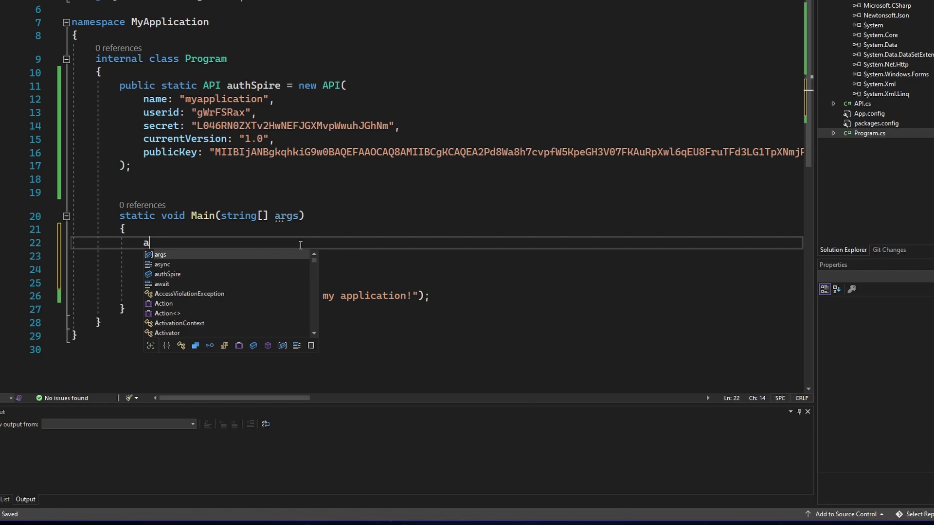
{"action": "type", "text": "uthSpire.InitApp();"}
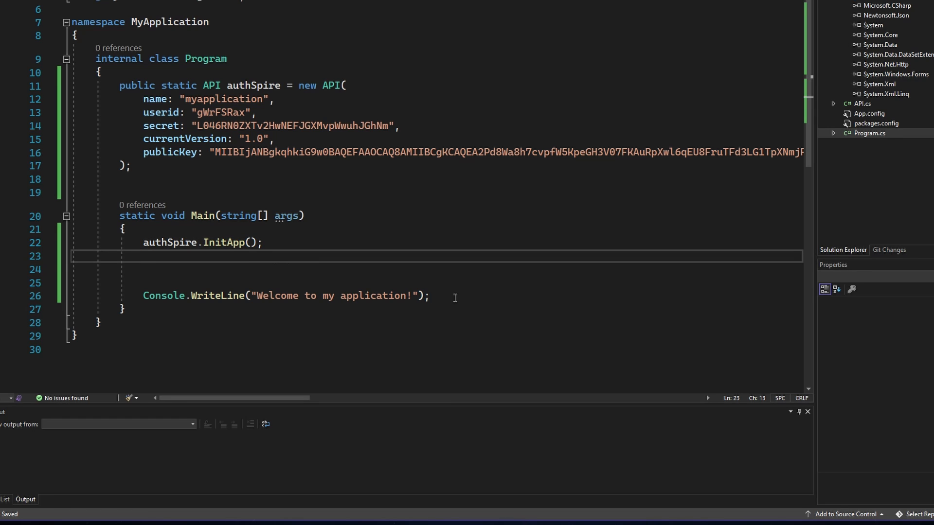
{"action": "type", "text": "Console.Read();"}
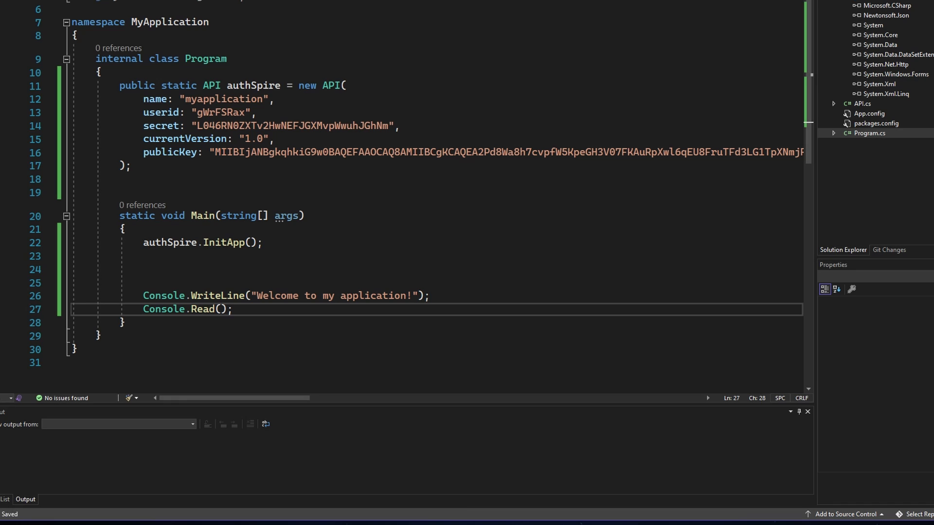
{"action": "key", "text": "F5"}
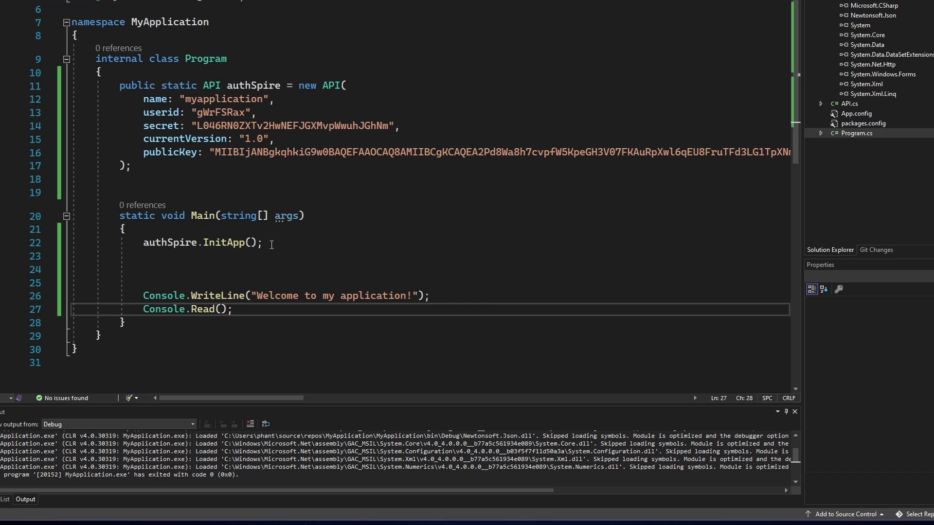
{"action": "left_click", "coordinate": [293, 269]}
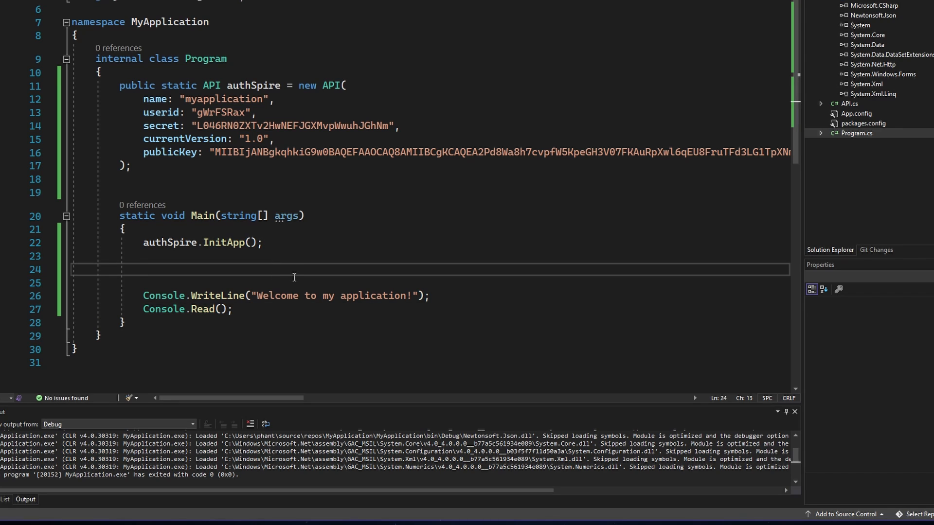
{"action": "mouse_move", "coordinate": [403, 386]}
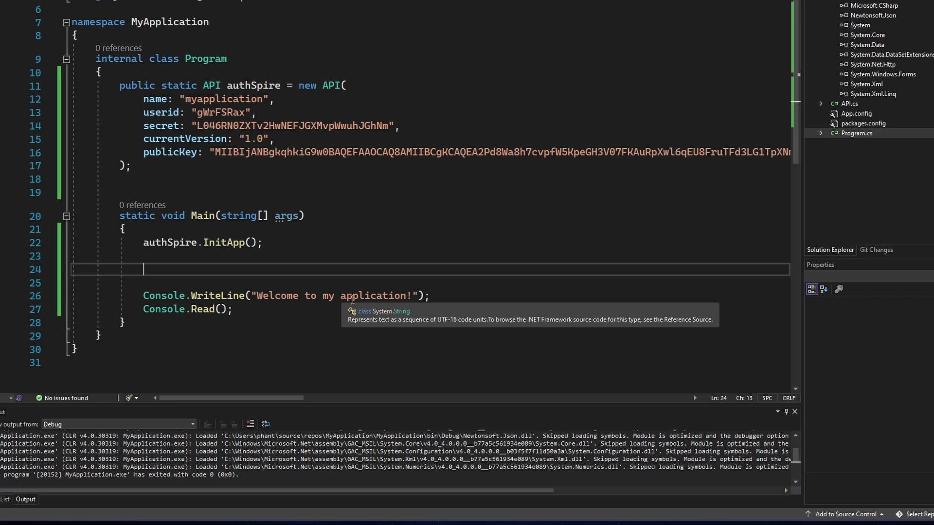
{"action": "mouse_move", "coordinate": [433, 298]}
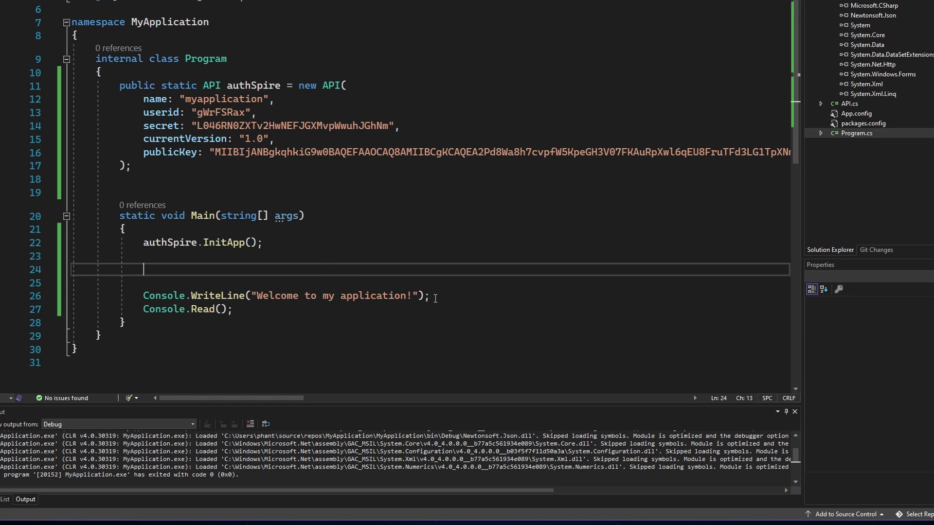
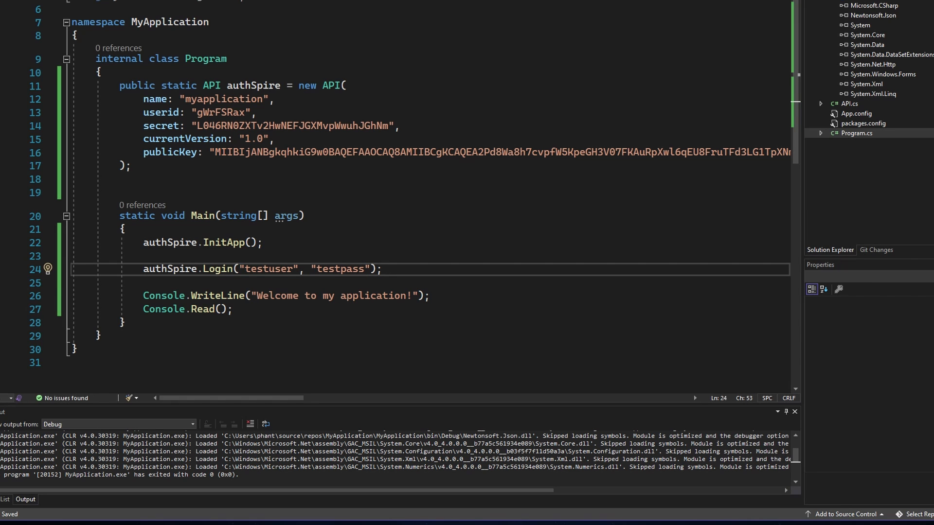
Step: Add authSpire.Login("testuser", "testpass") after InitApp and run the console app
{"action": "key", "text": "F5"}
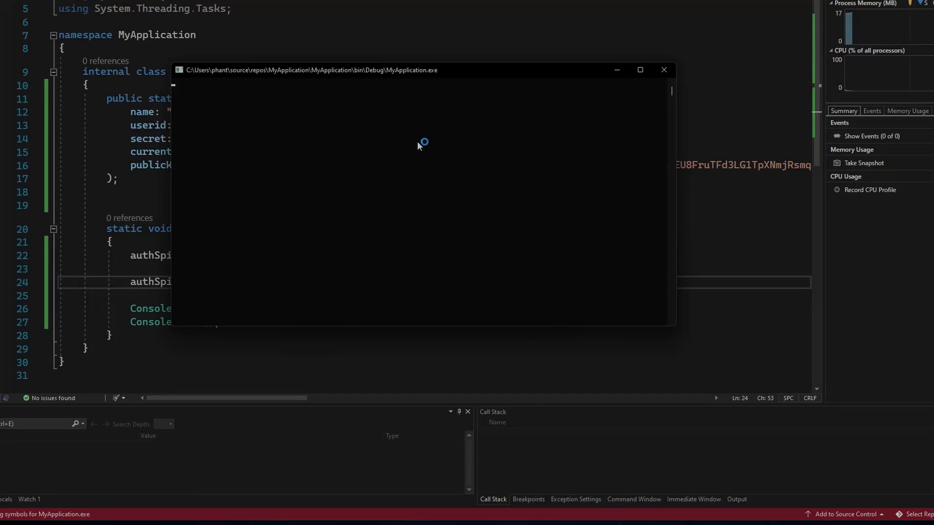